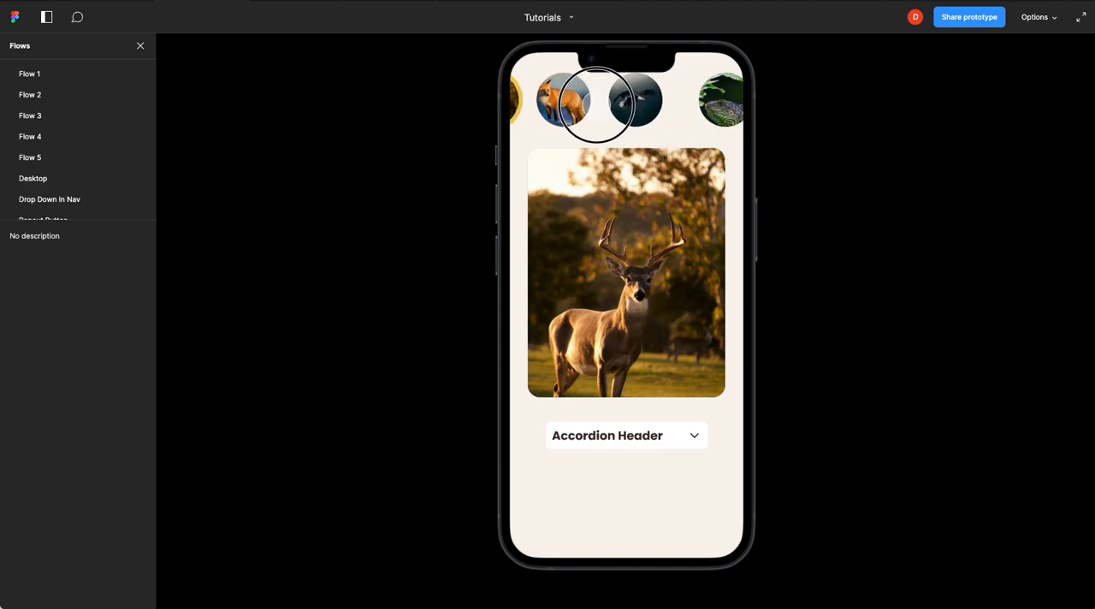
Preview the animal gallery prototype, switching between deer and iguana screens and opening the deer accordion.
{"action": "left_click", "coordinate": [596, 101]}
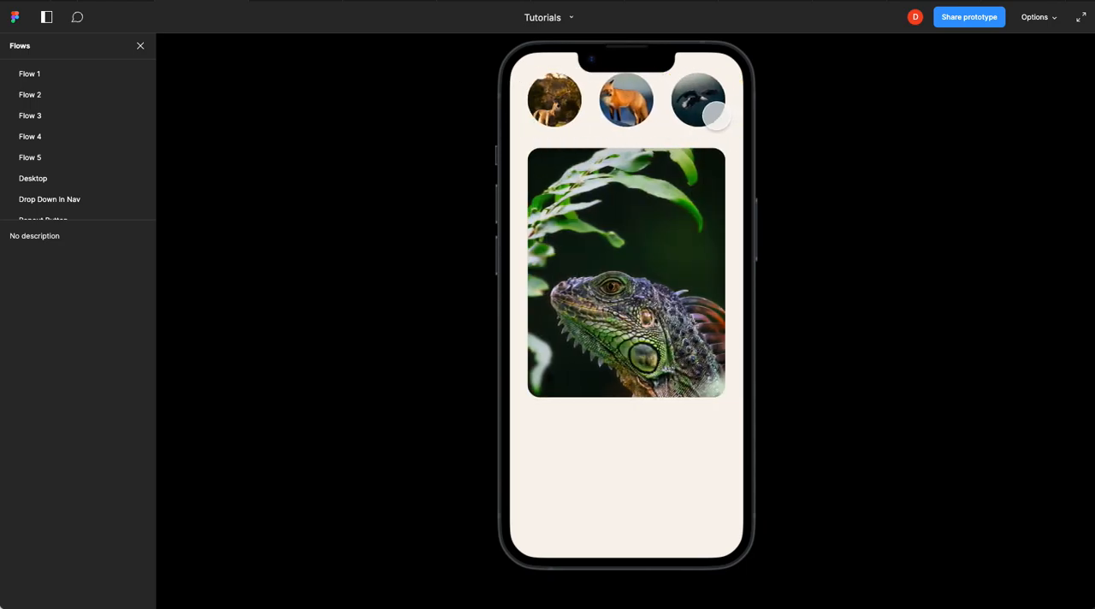
{"action": "left_click", "coordinate": [554, 99]}
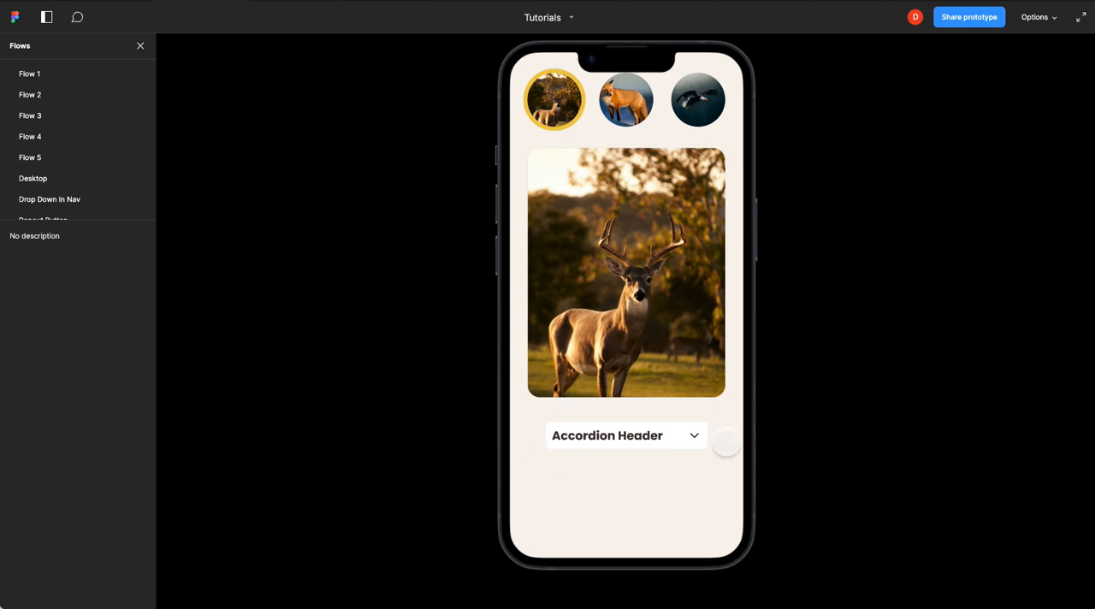
{"action": "left_click", "coordinate": [625, 435]}
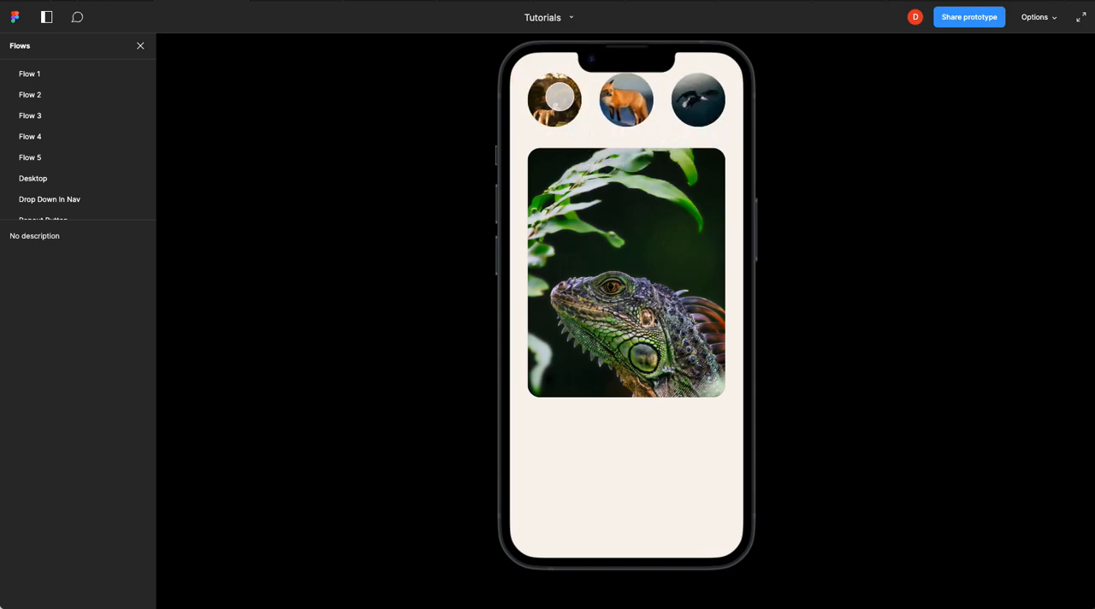
{"action": "left_click", "coordinate": [553, 99]}
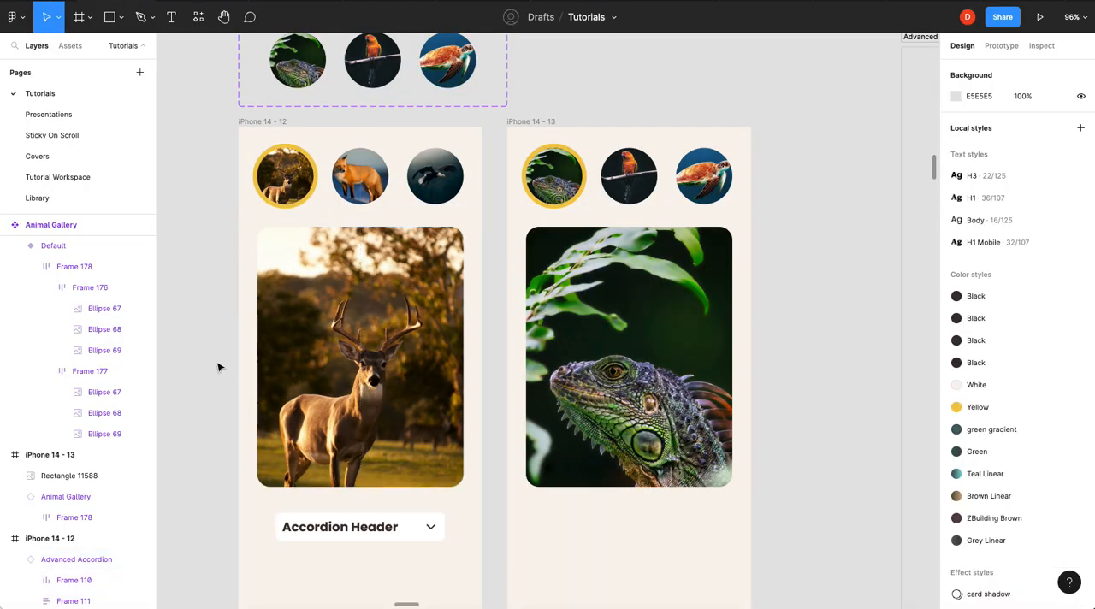
Show the Animal Gallery carousel's on-drag interaction switching to Variant2.
{"action": "scroll", "scroll_direction": "down", "scroll_amount": 3}
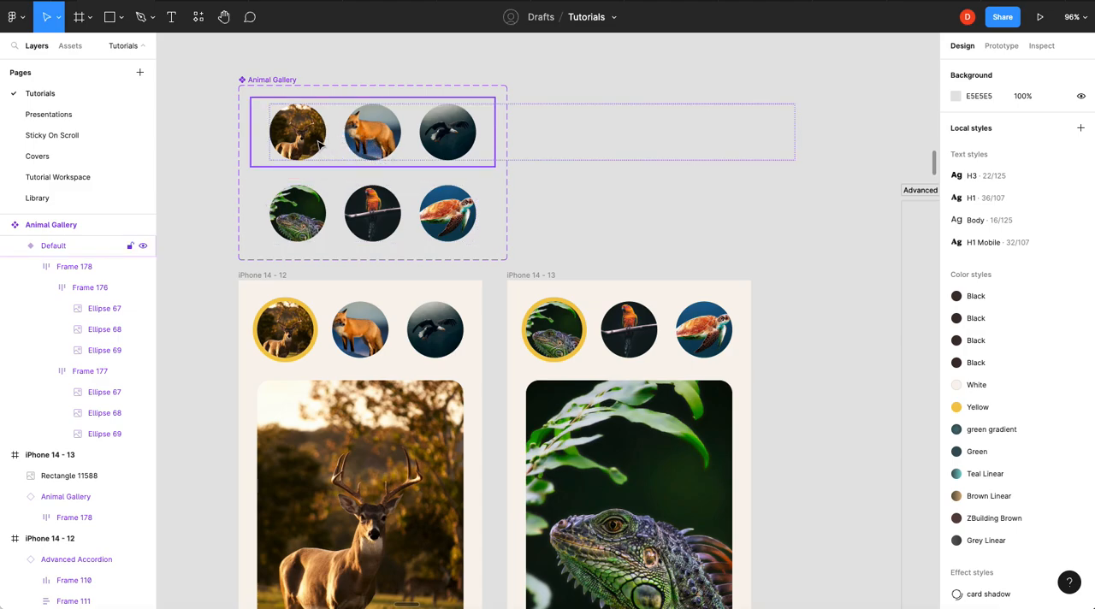
{"action": "mouse_move", "coordinate": [409, 136]}
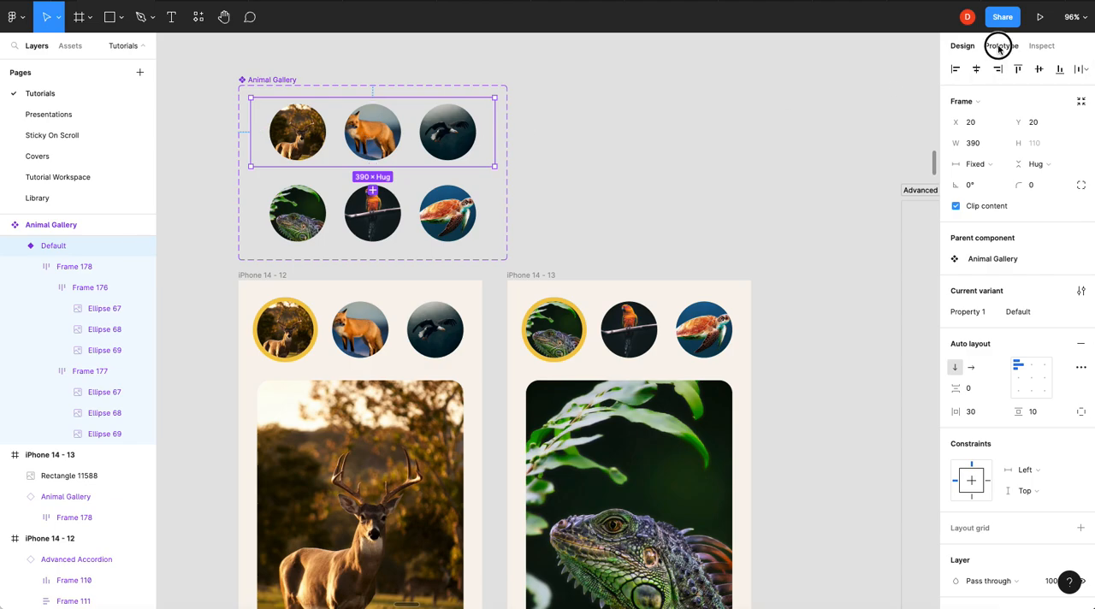
{"action": "left_click", "coordinate": [1000, 46]}
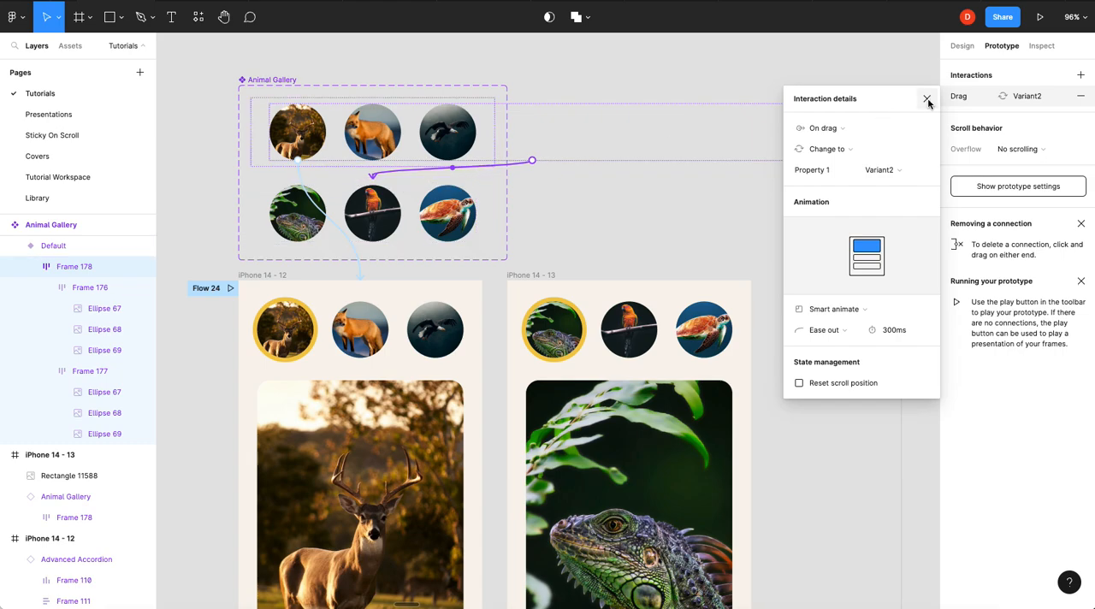
Set the deer screen's Advanced Accordion State to Open.
{"action": "left_click", "coordinate": [927, 98]}
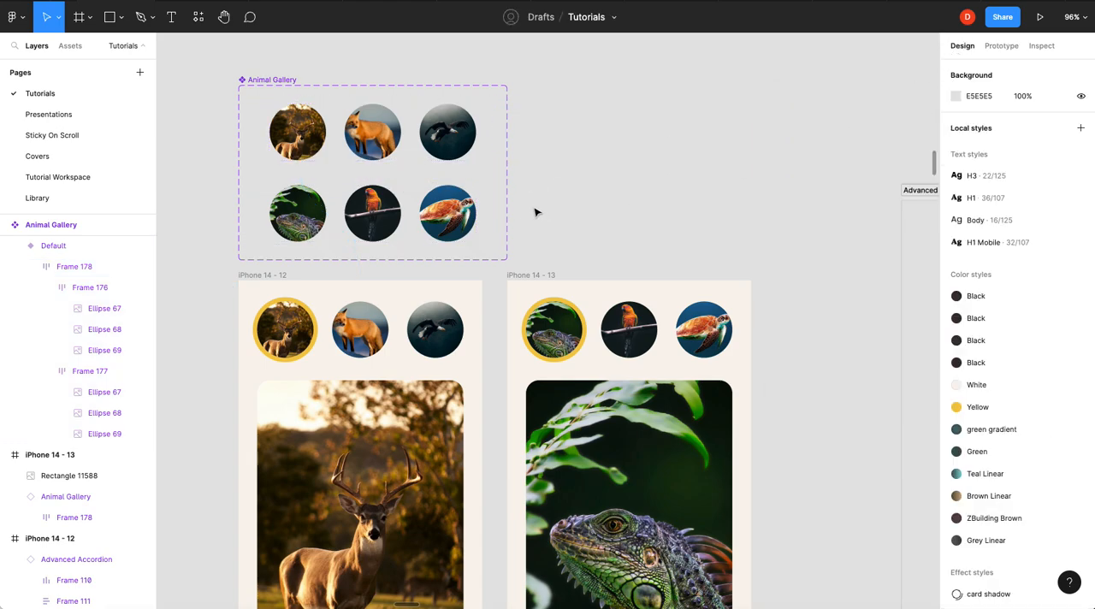
{"action": "mouse_move", "coordinate": [543, 215]}
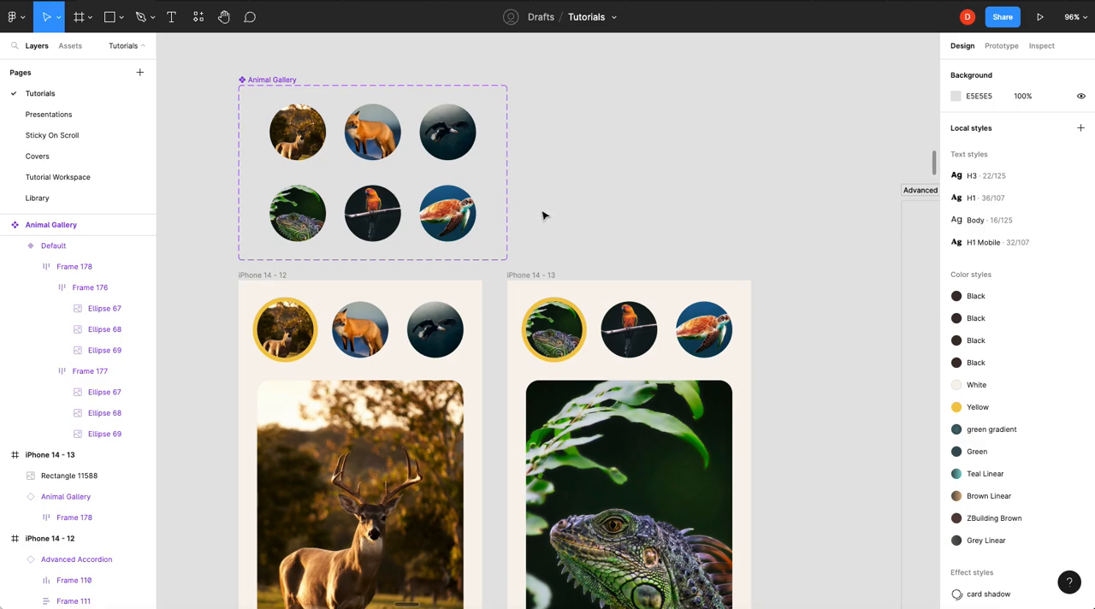
{"action": "scroll", "scroll_direction": "down", "scroll_amount": 3}
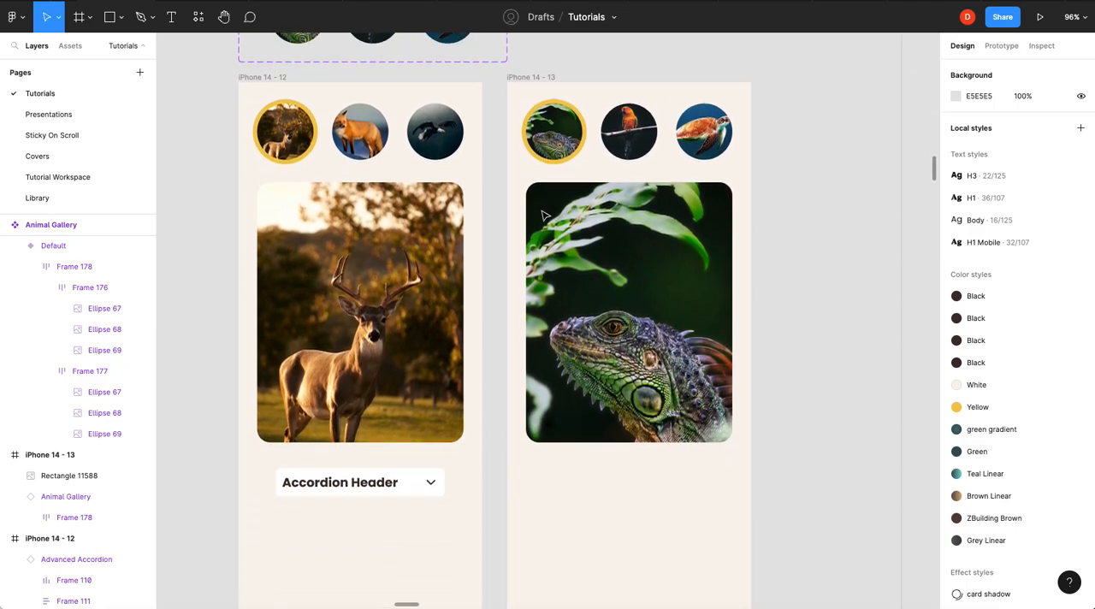
{"action": "left_click", "coordinate": [359, 312]}
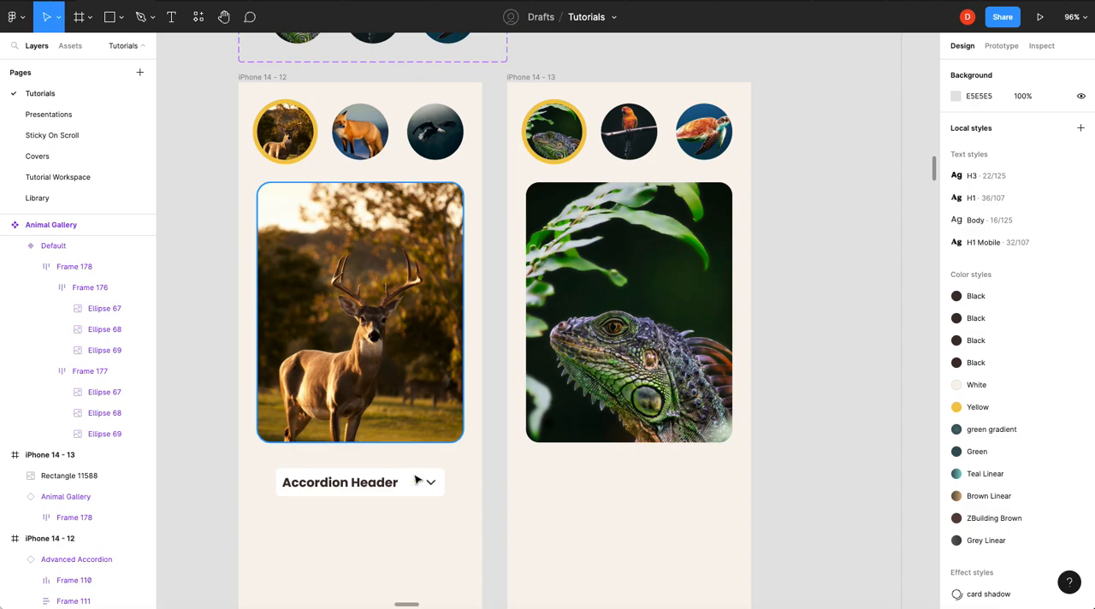
{"action": "left_click", "coordinate": [339, 481]}
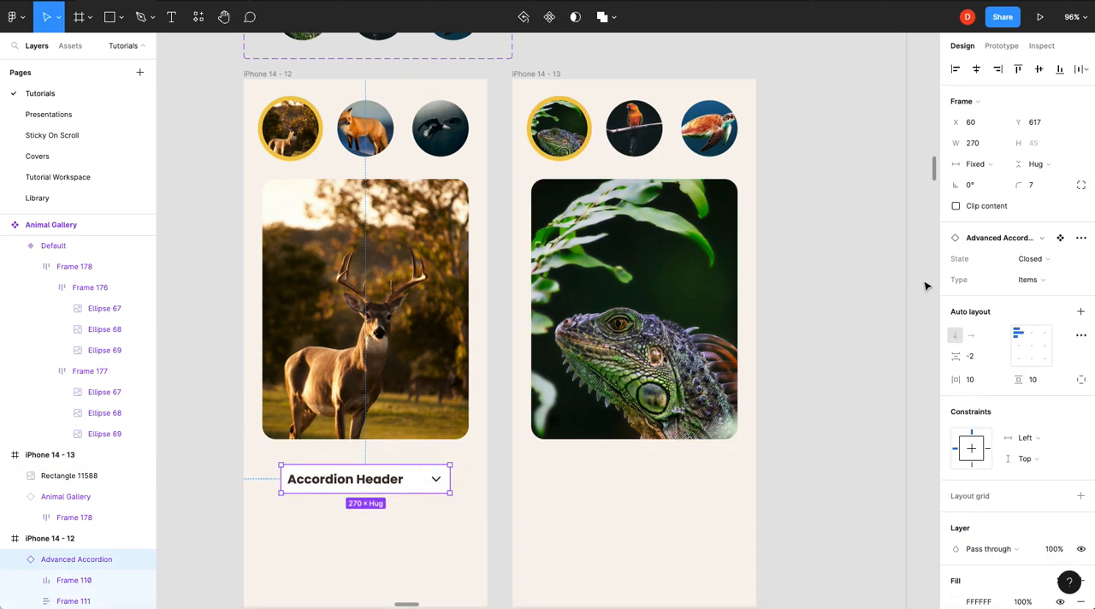
{"action": "left_click", "coordinate": [1033, 258]}
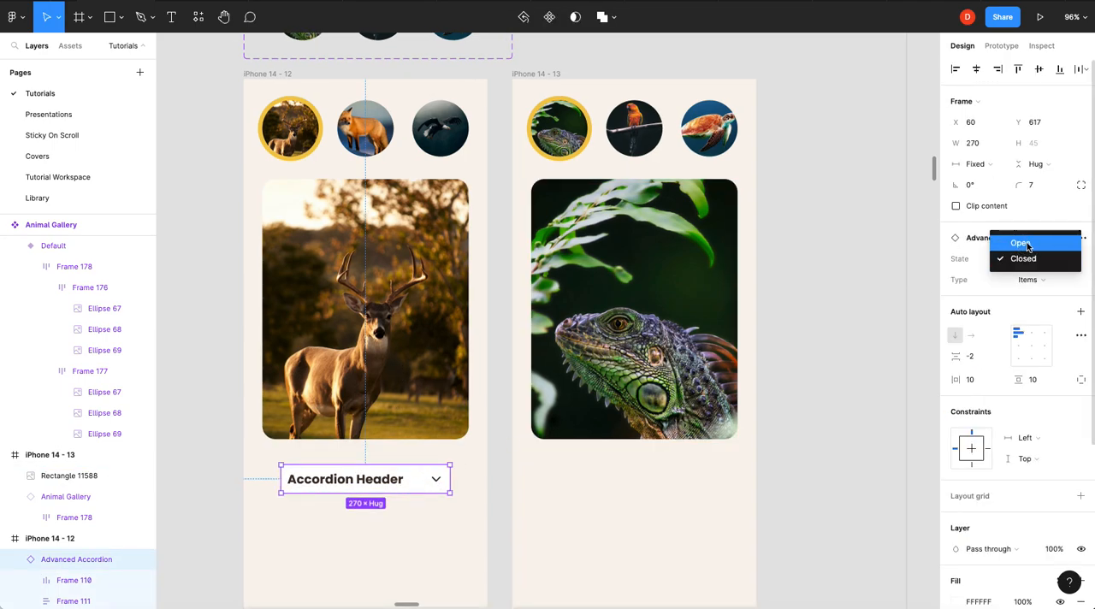
{"action": "left_click", "coordinate": [1019, 244]}
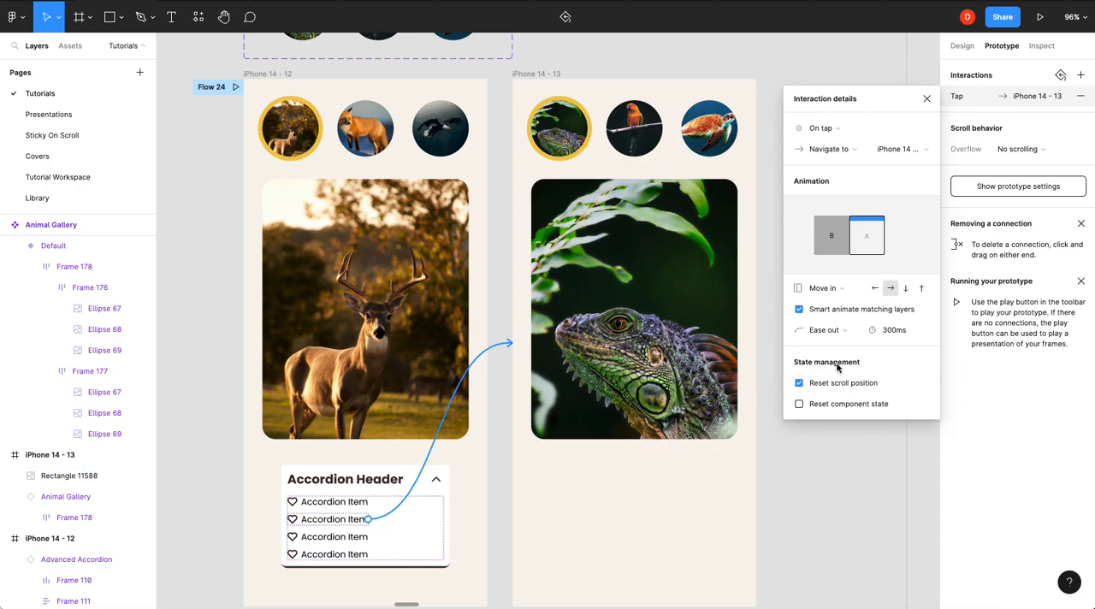
{"action": "mouse_move", "coordinate": [827, 368]}
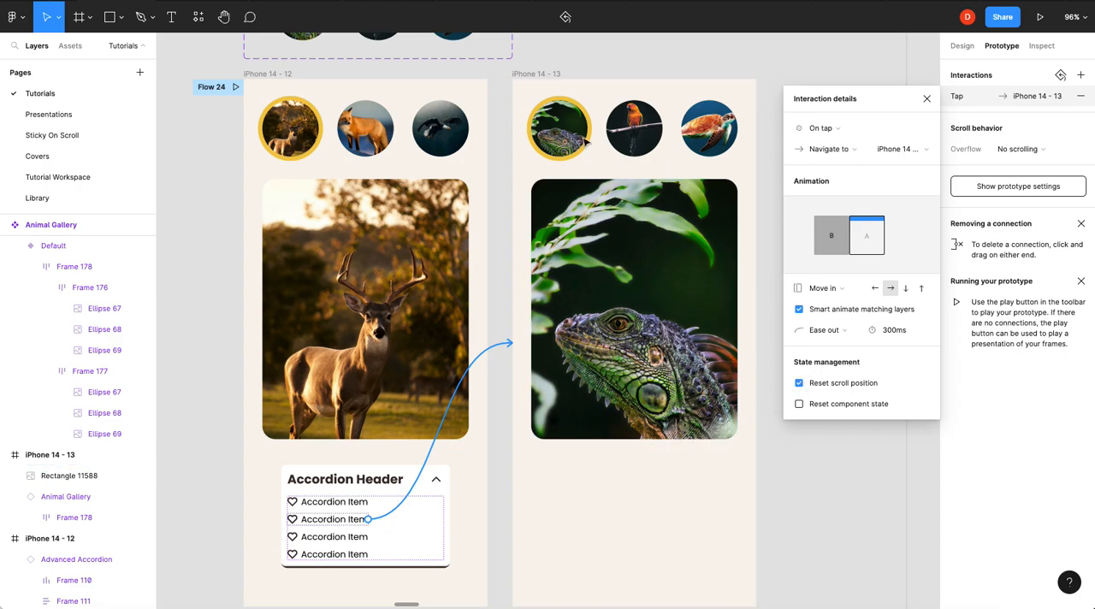
Enable Reset component state on the accordion item's tap link to the iguana screen.
{"action": "left_click", "coordinate": [560, 128]}
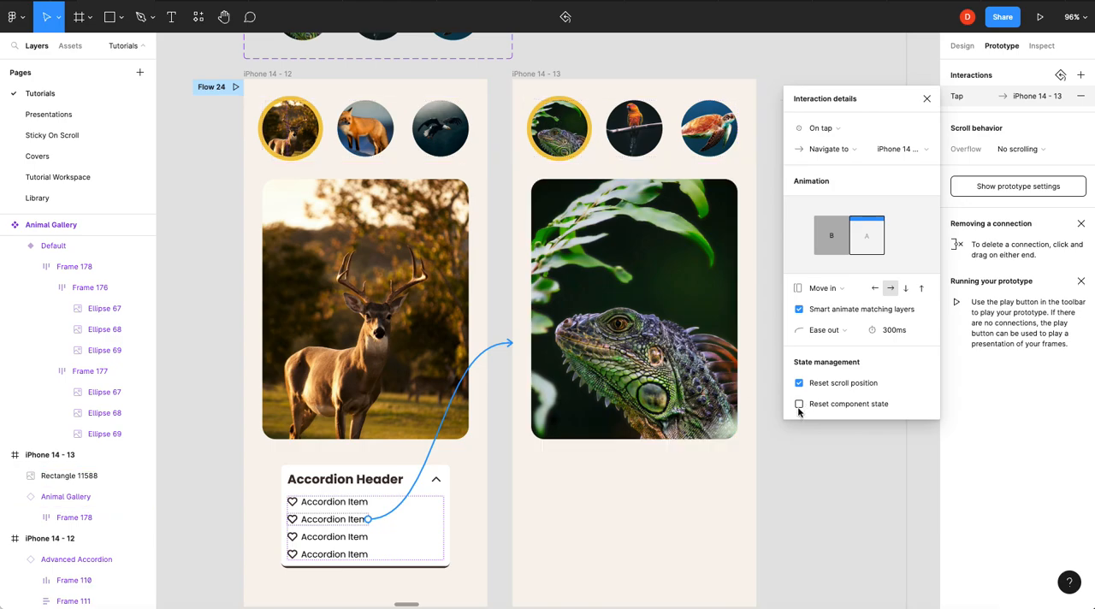
{"action": "left_click", "coordinate": [799, 404]}
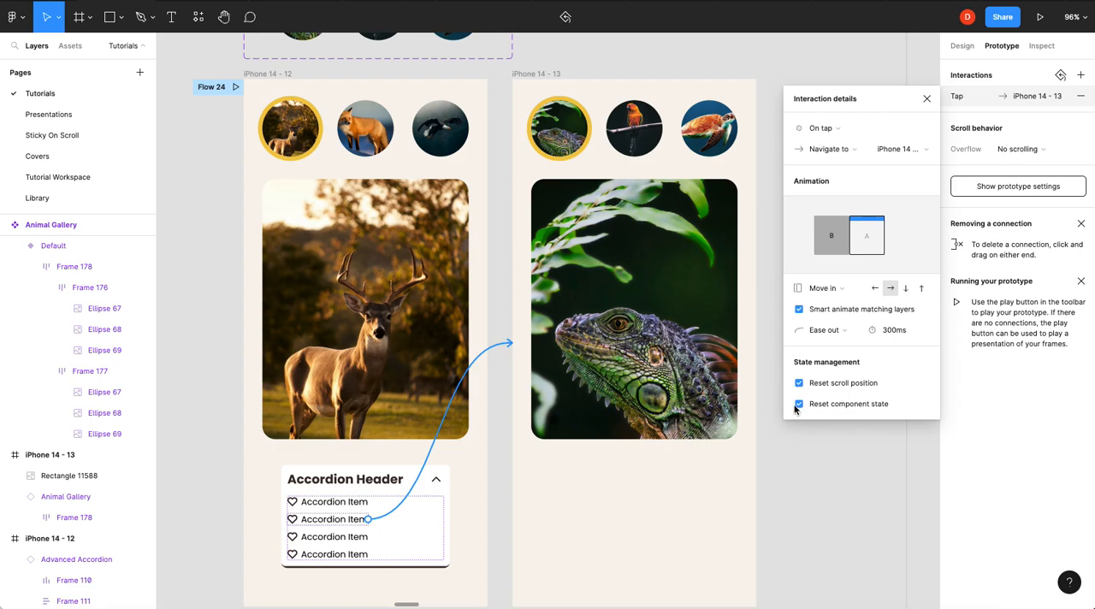
{"action": "left_click", "coordinate": [334, 519]}
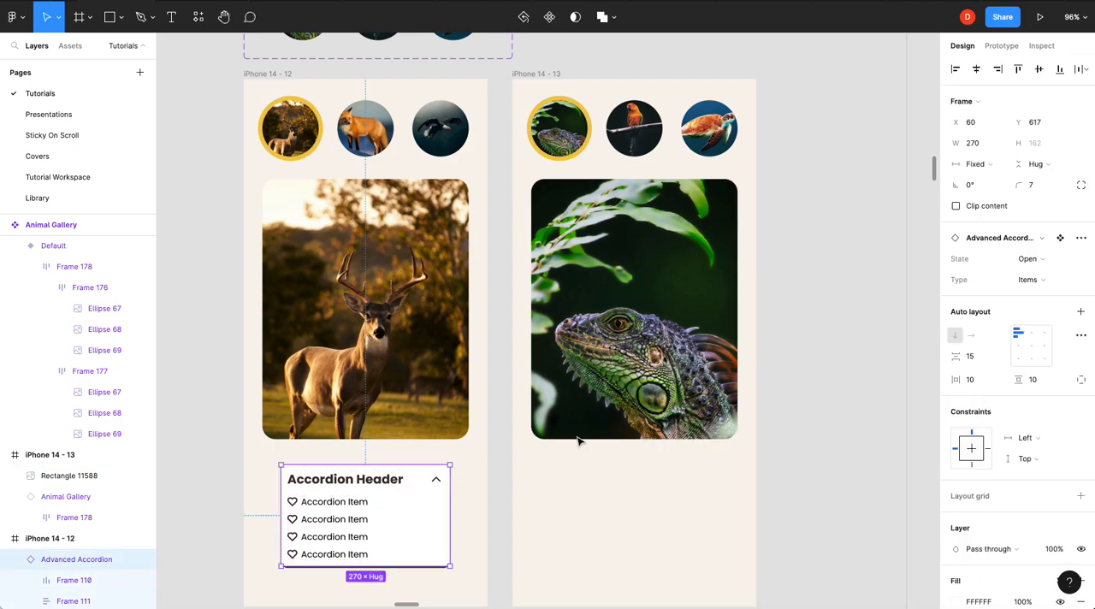
Enable Reset component state on the deer thumbnail's Navigate to deer screen interaction.
{"action": "left_click", "coordinate": [435, 479]}
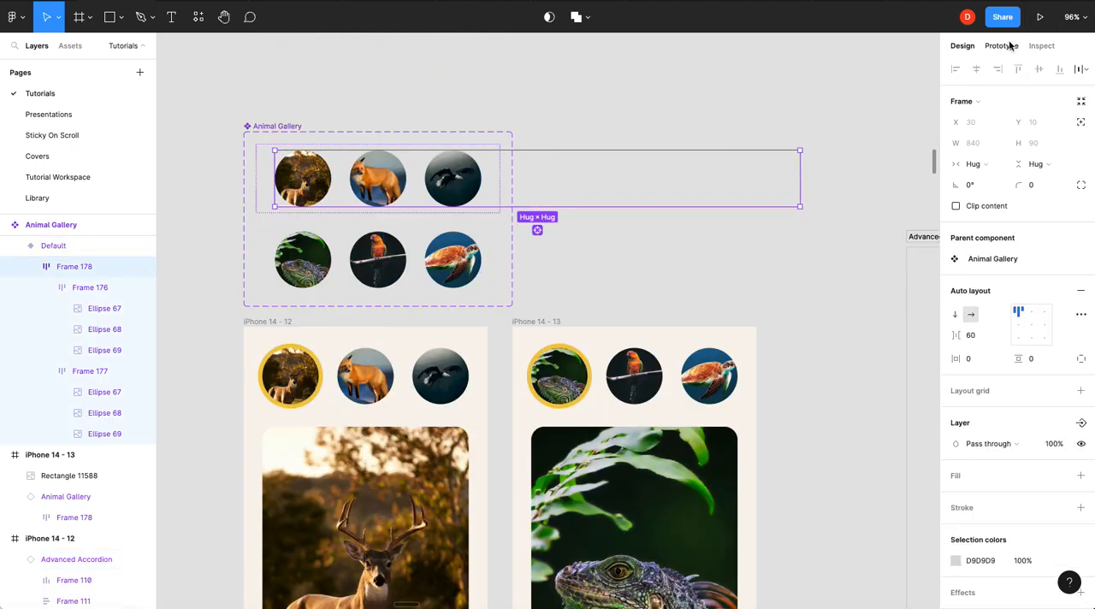
{"action": "left_click", "coordinate": [1000, 46]}
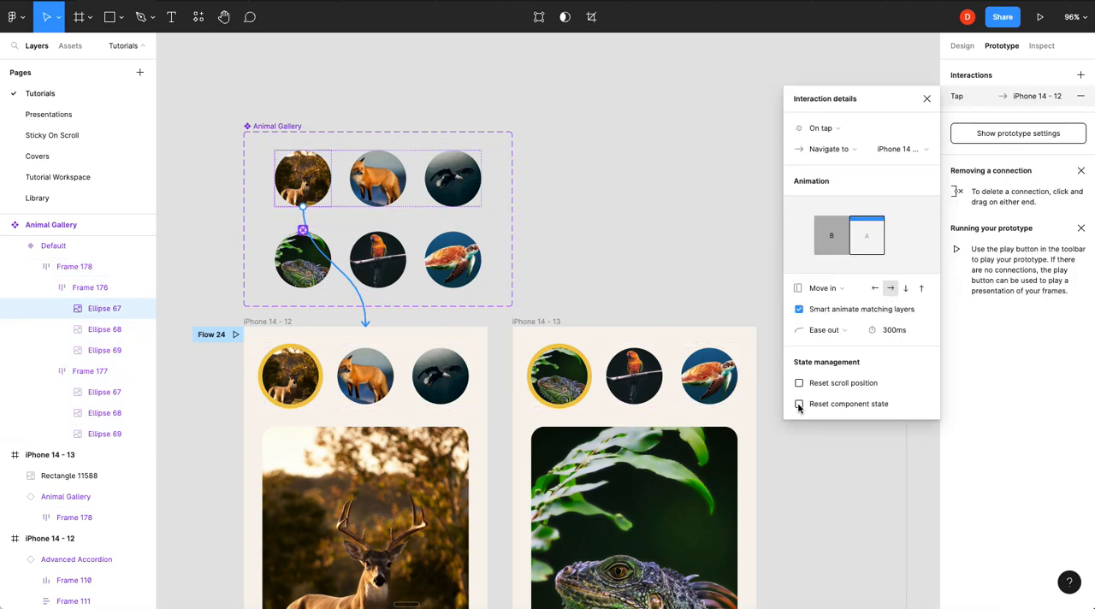
{"action": "mouse_move", "coordinate": [800, 408]}
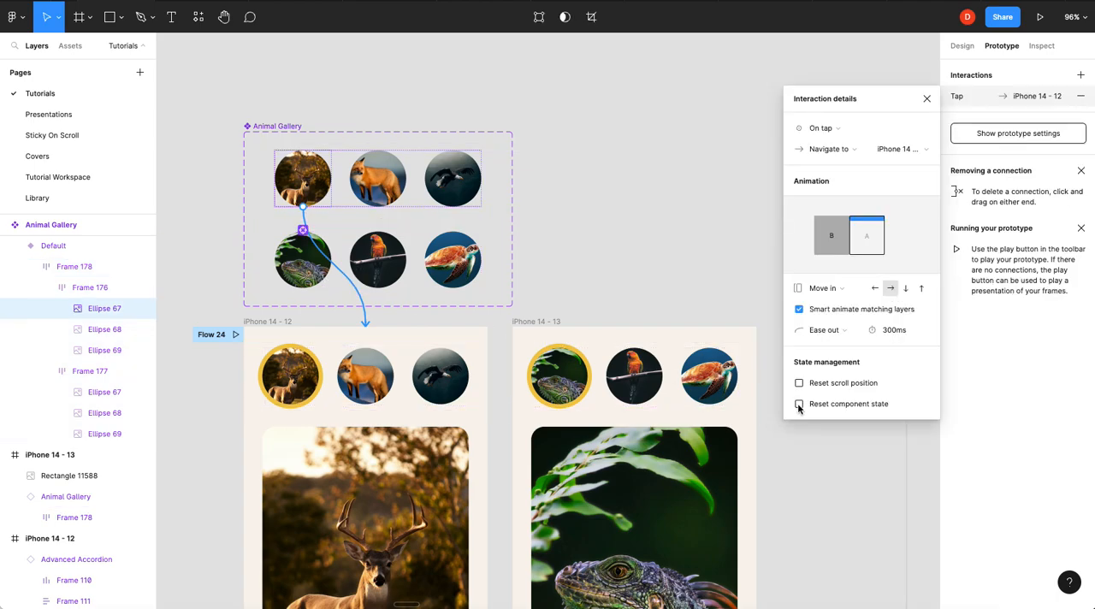
{"action": "left_click", "coordinate": [799, 403]}
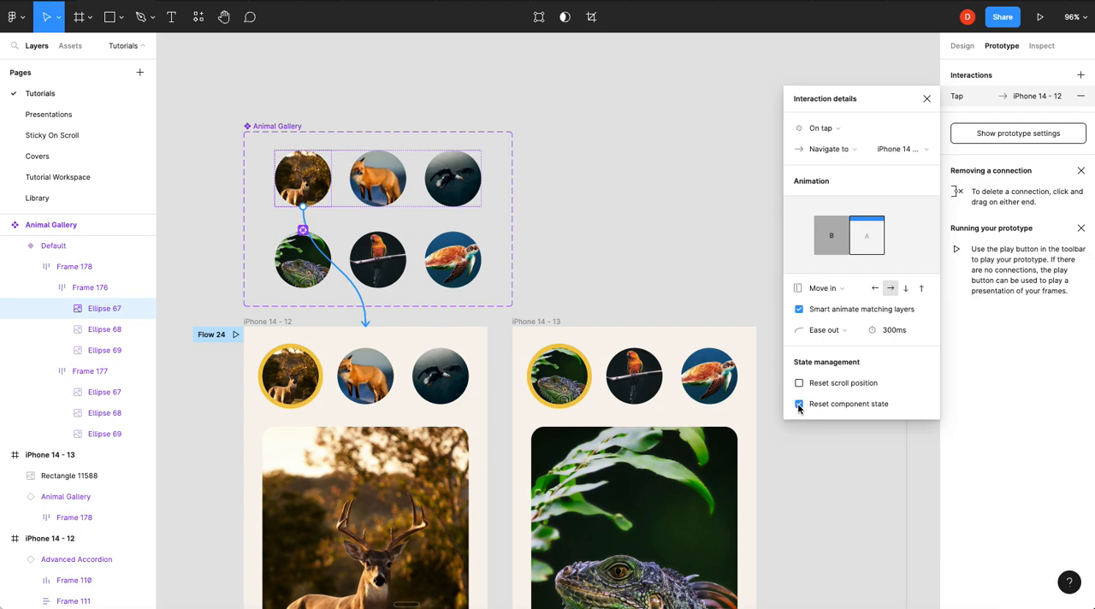
{"action": "left_click", "coordinate": [798, 403]}
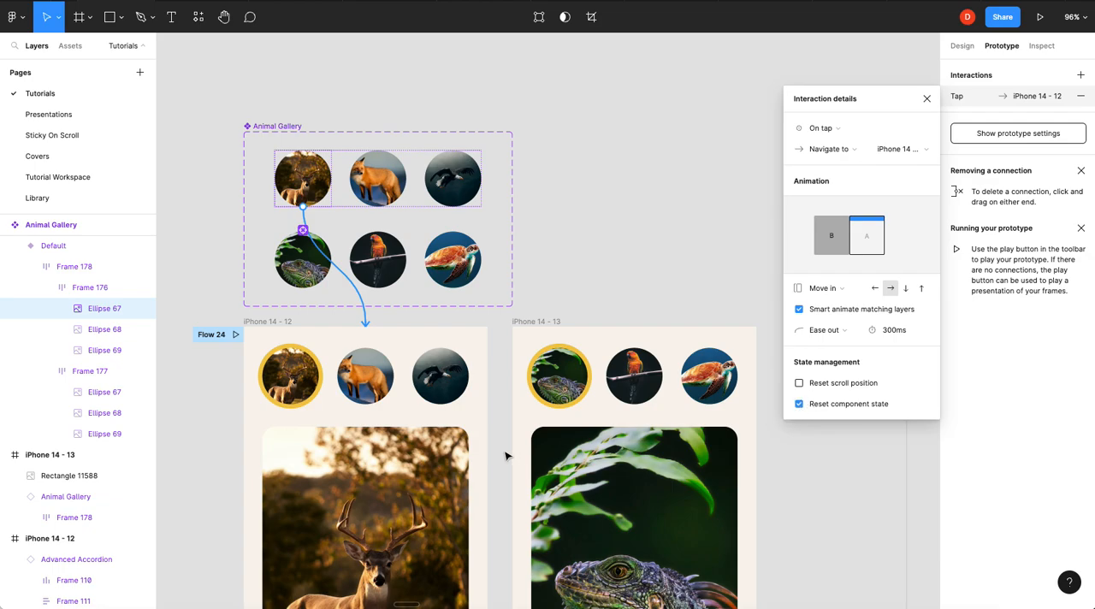
{"action": "scroll", "scroll_direction": "down", "scroll_amount": 3}
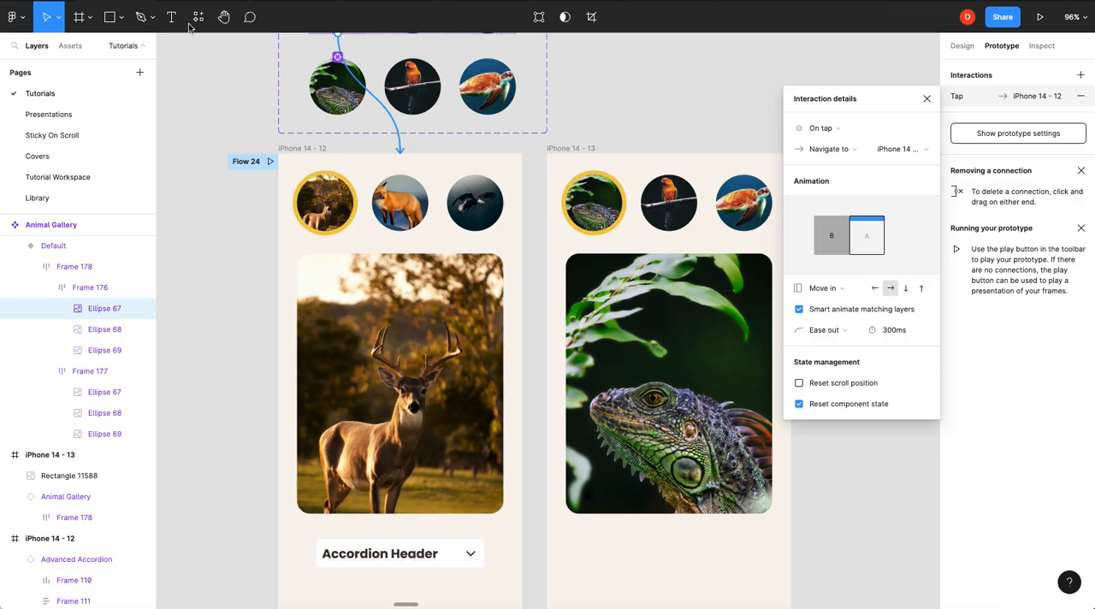
{"action": "left_click", "coordinate": [1039, 17]}
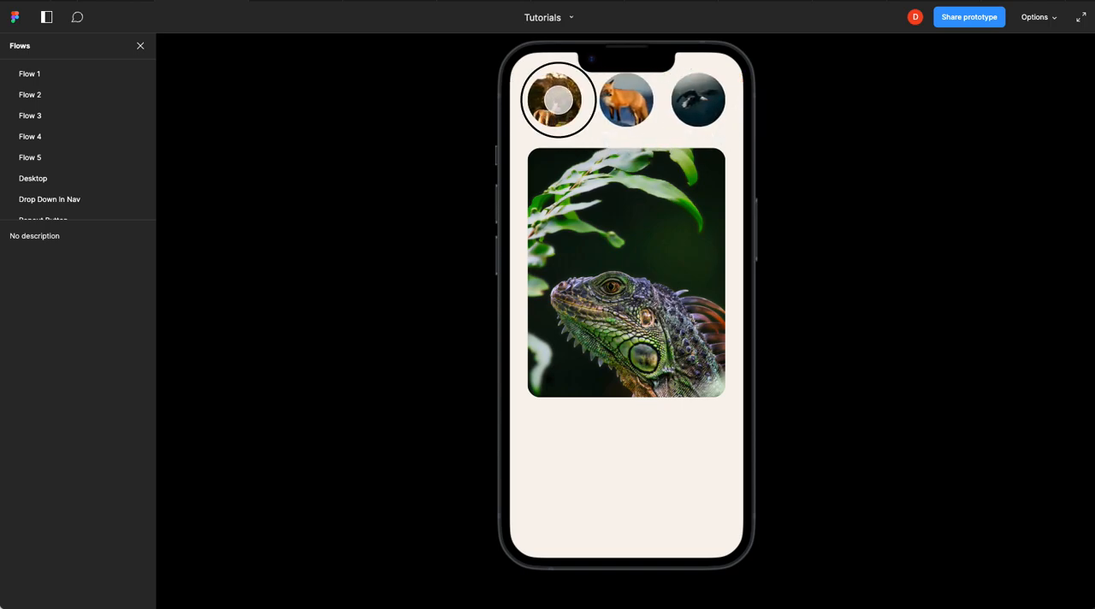
In the playing prototype, tap the deer thumbnail to return from the iguana screen.
{"action": "left_click", "coordinate": [556, 99]}
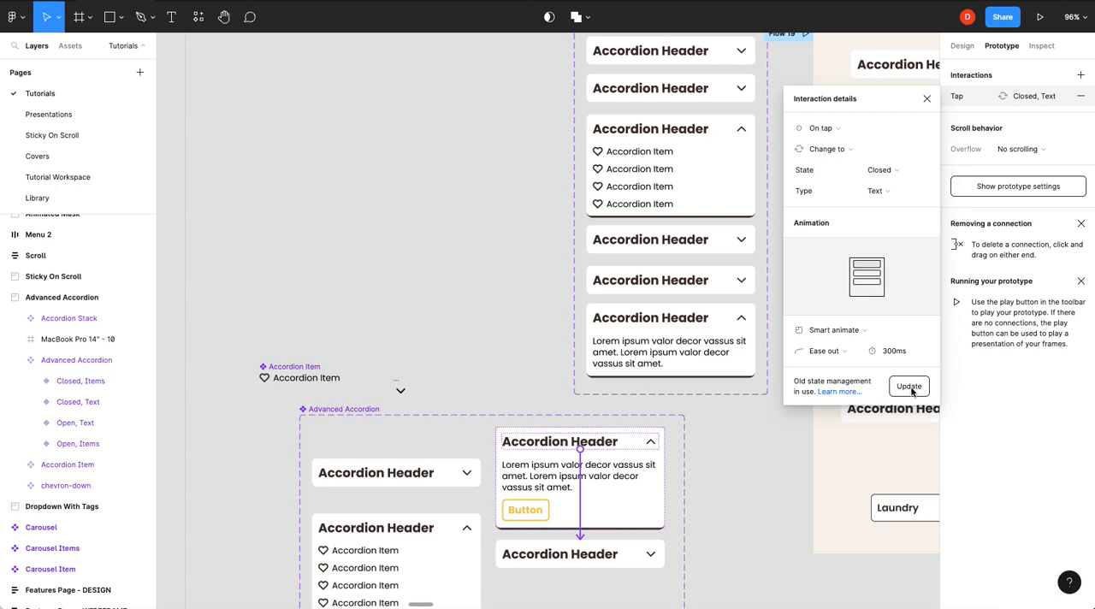
Update the Advanced Accordion's tap-to-Closed interaction to the new state management.
{"action": "left_click", "coordinate": [908, 386]}
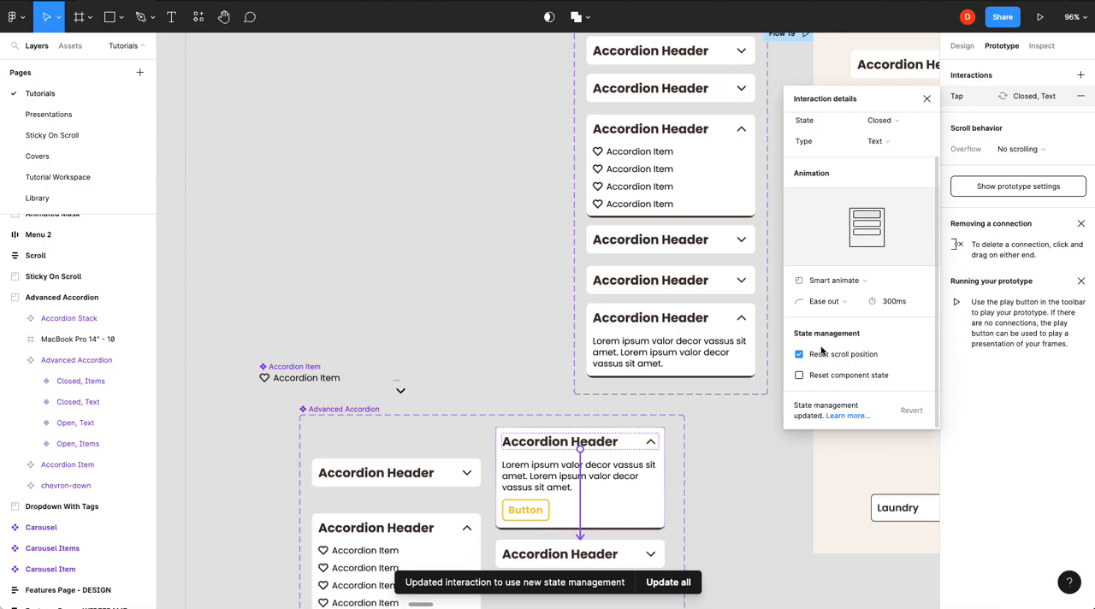
{"action": "mouse_move", "coordinate": [526, 350]}
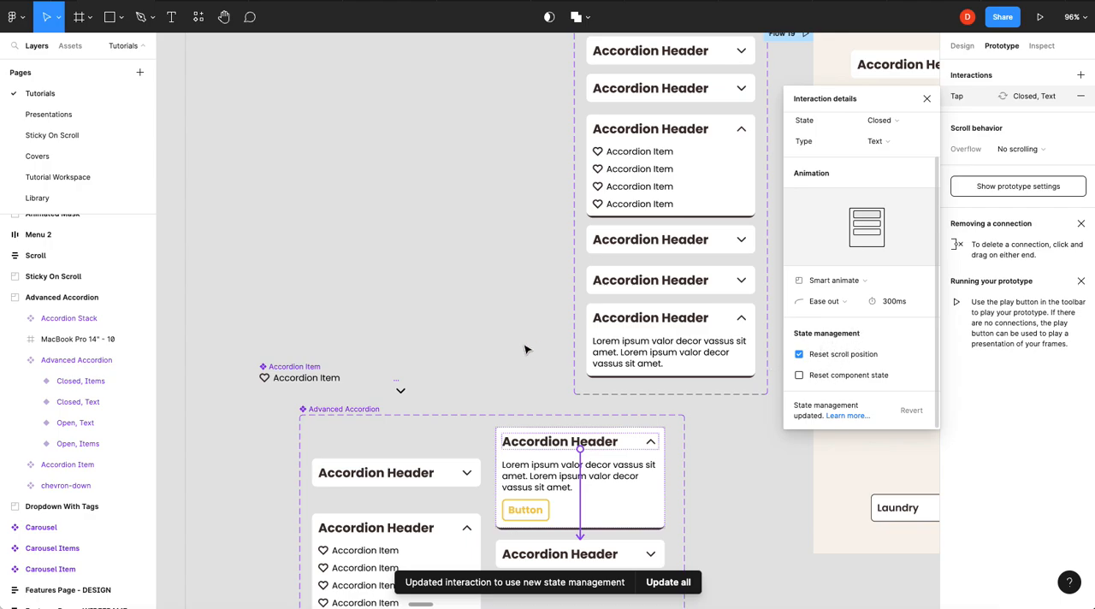
{"action": "mouse_move", "coordinate": [492, 339]}
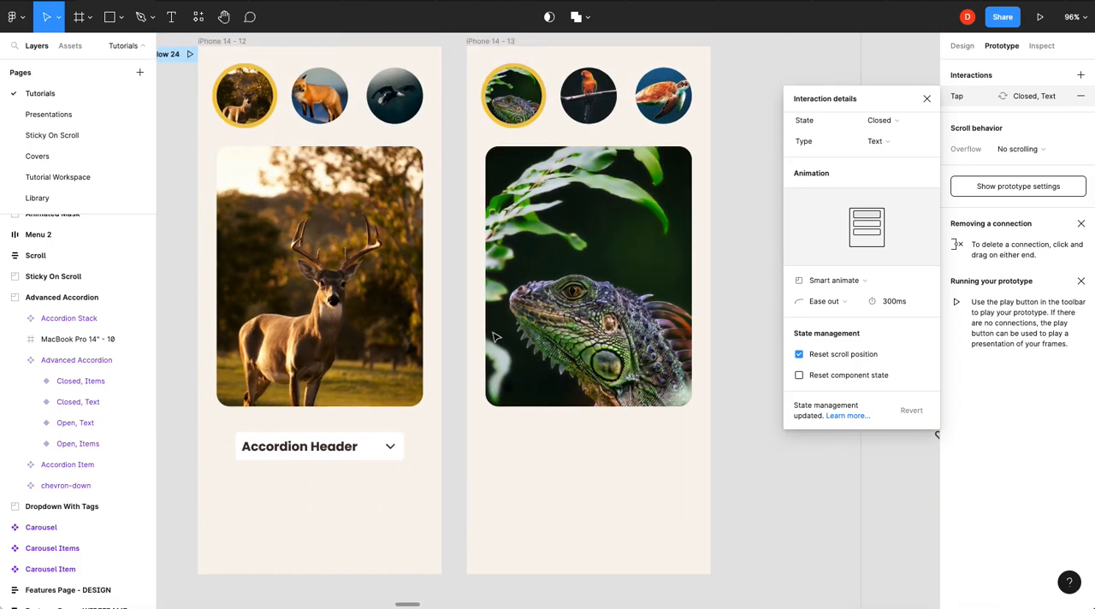
{"action": "scroll", "scroll_direction": "down", "scroll_amount": 3}
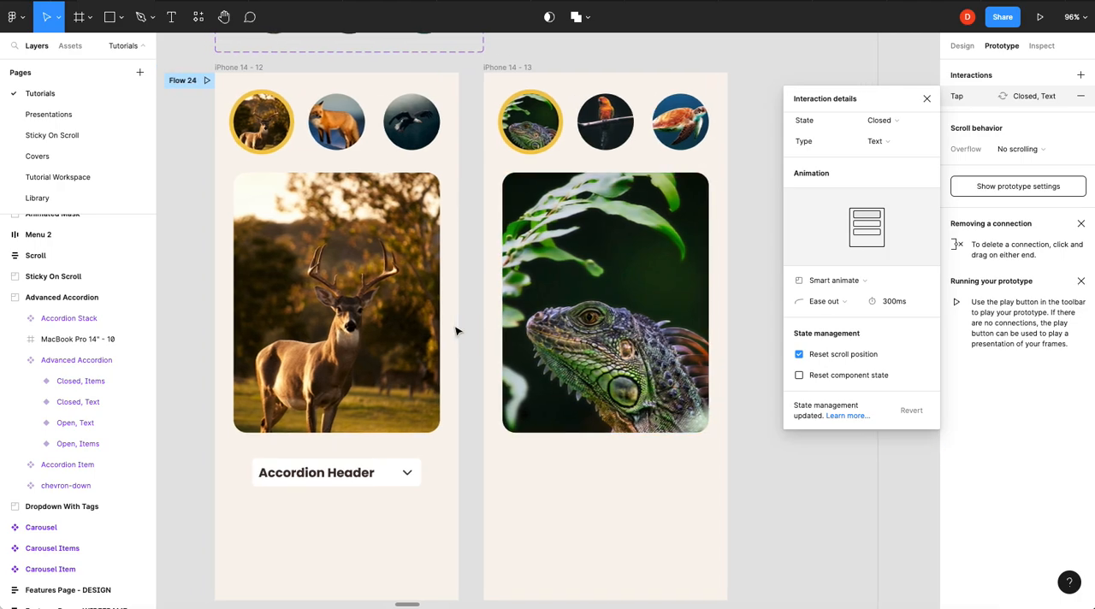